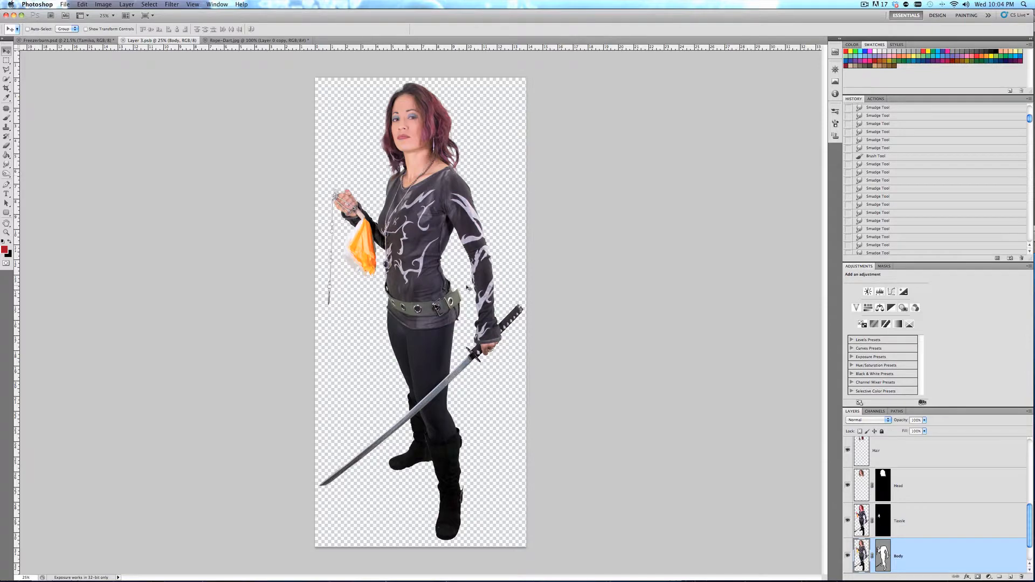
mouse_move(377, 322)
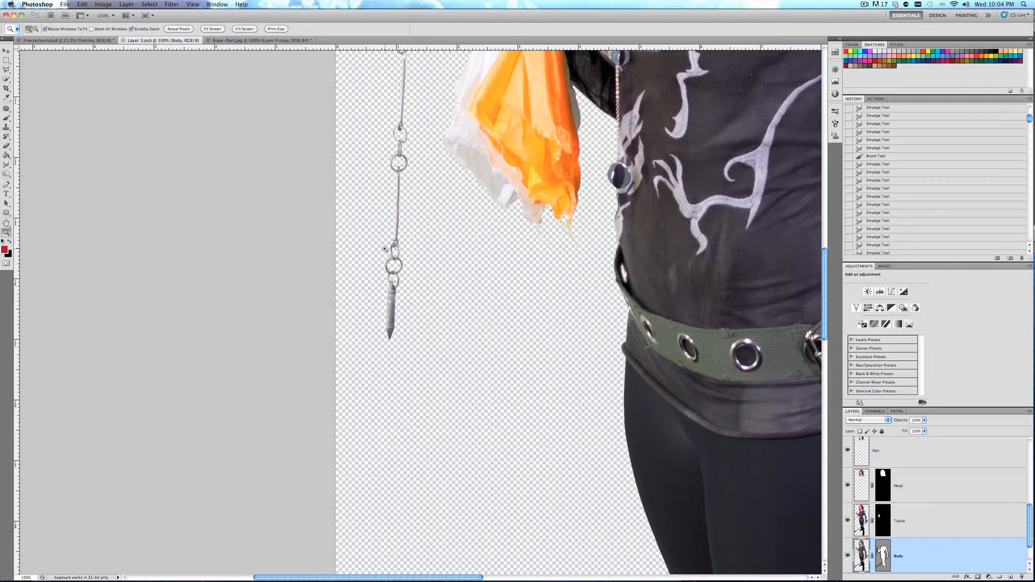
mouse_move(311, 171)
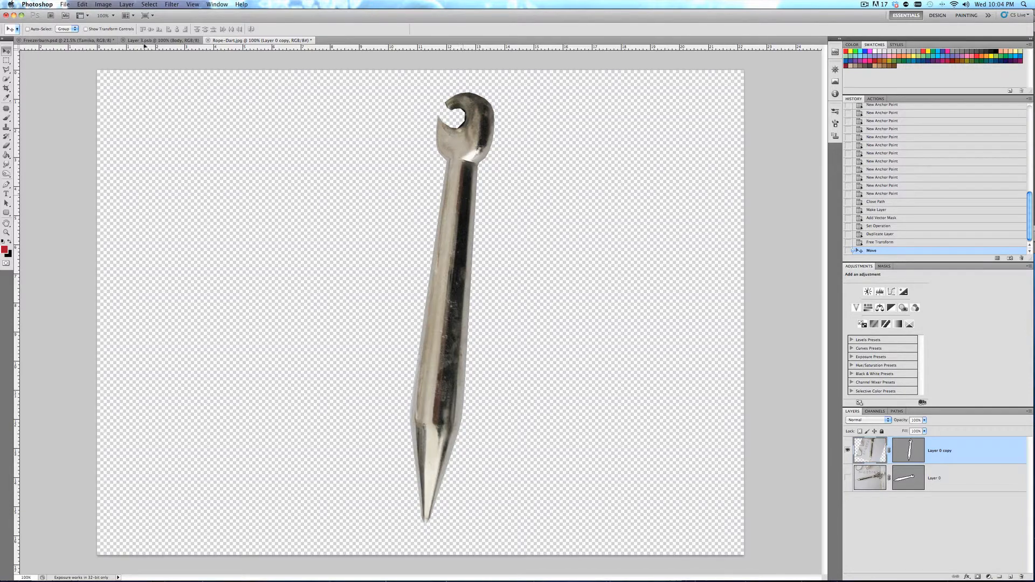
- Drag the cut-out dart into Tamiko's body image and hang it under the chain's end ring
click(145, 40)
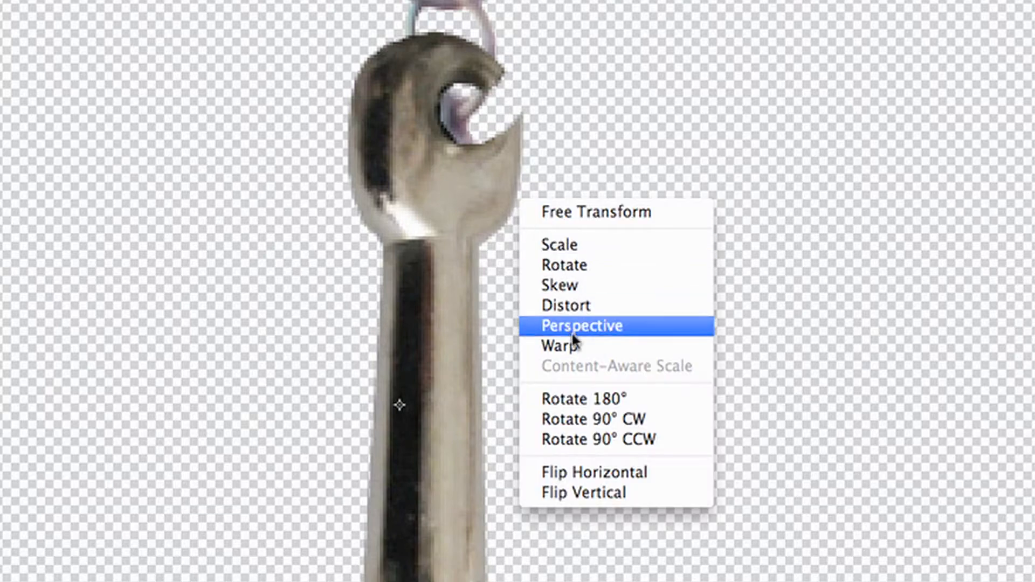
- Warp the enlarged dart into a slimmer, tapered shape hanging from the chain's last ring
click(580, 325)
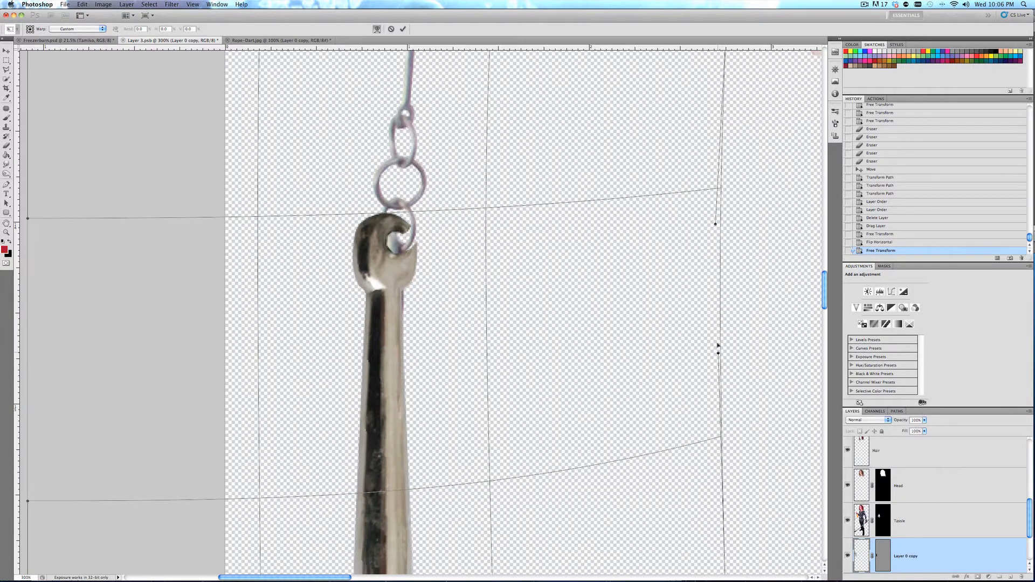
drag(718, 349, 689, 302)
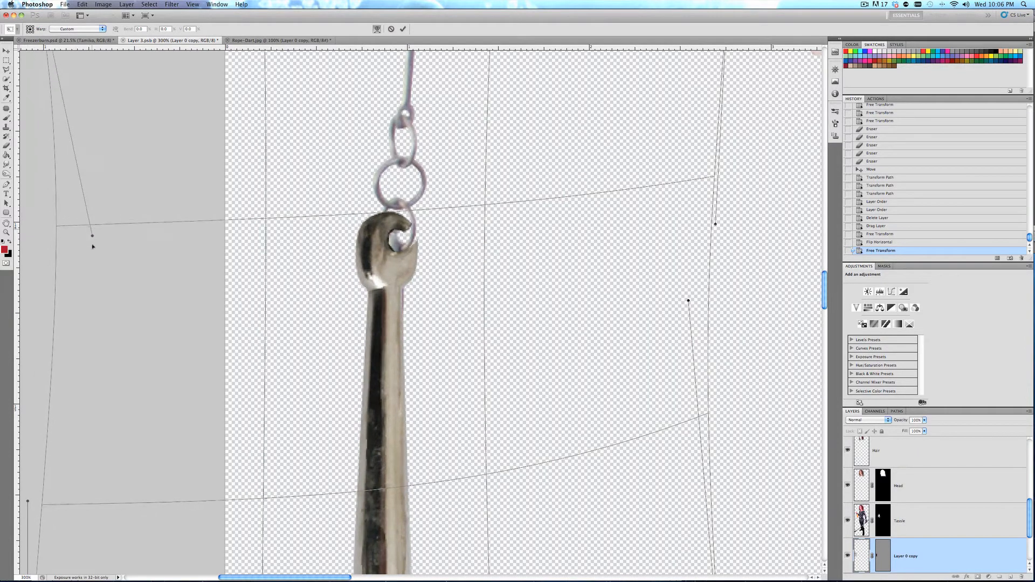
drag(91, 234, 134, 392)
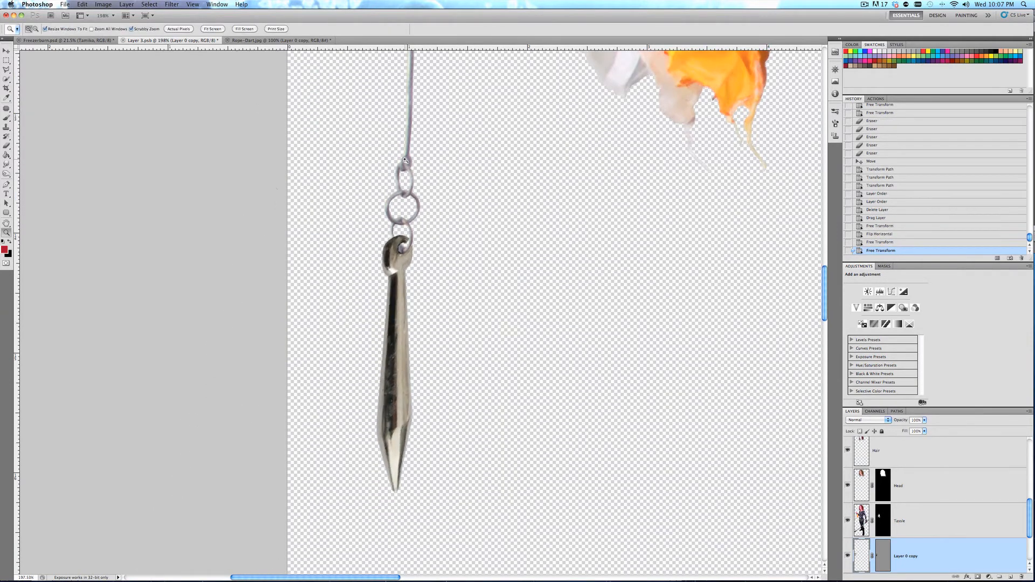
mouse_move(414, 280)
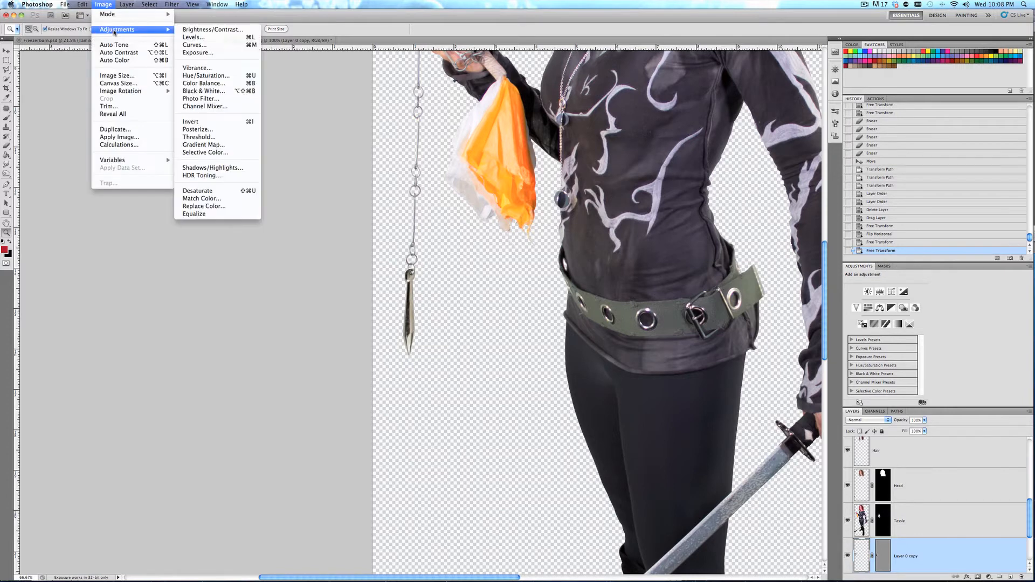
- Brighten the dart with Brightness/Contrast set to brightness 58
click(204, 29)
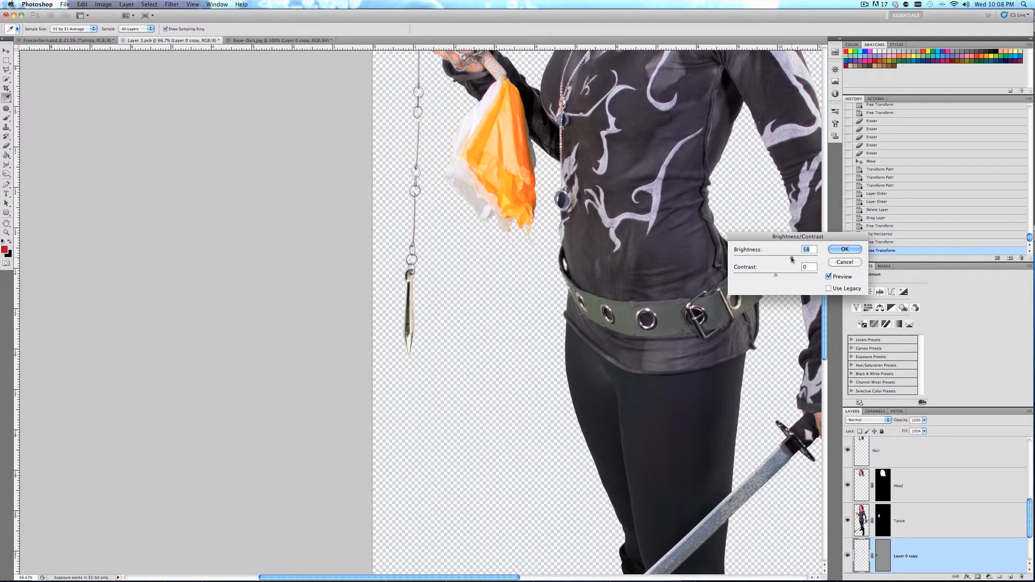
click(845, 249)
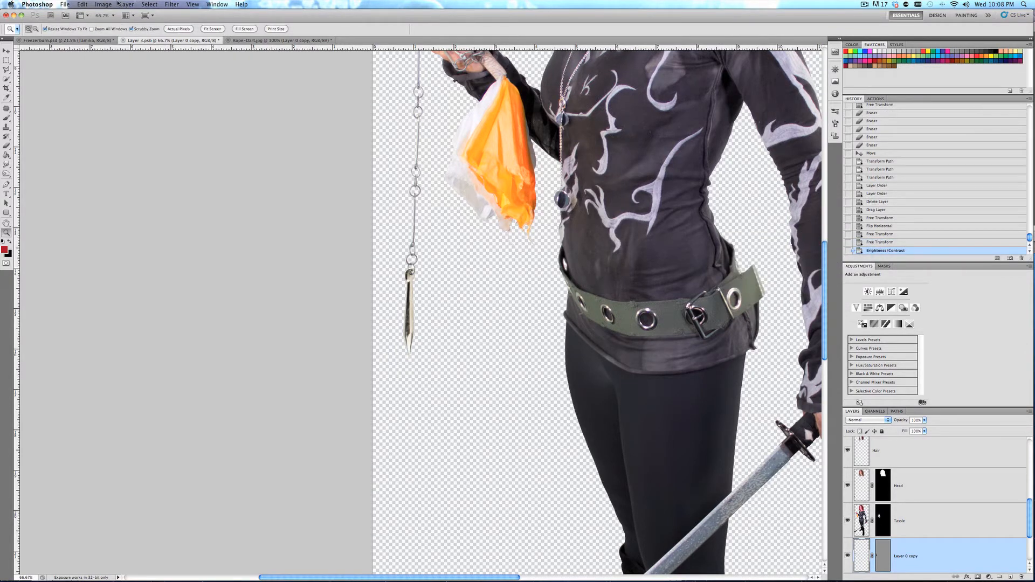
- Desaturate the dart to -44 and shift its hue +32 so its metal matches the chain
click(91, 5)
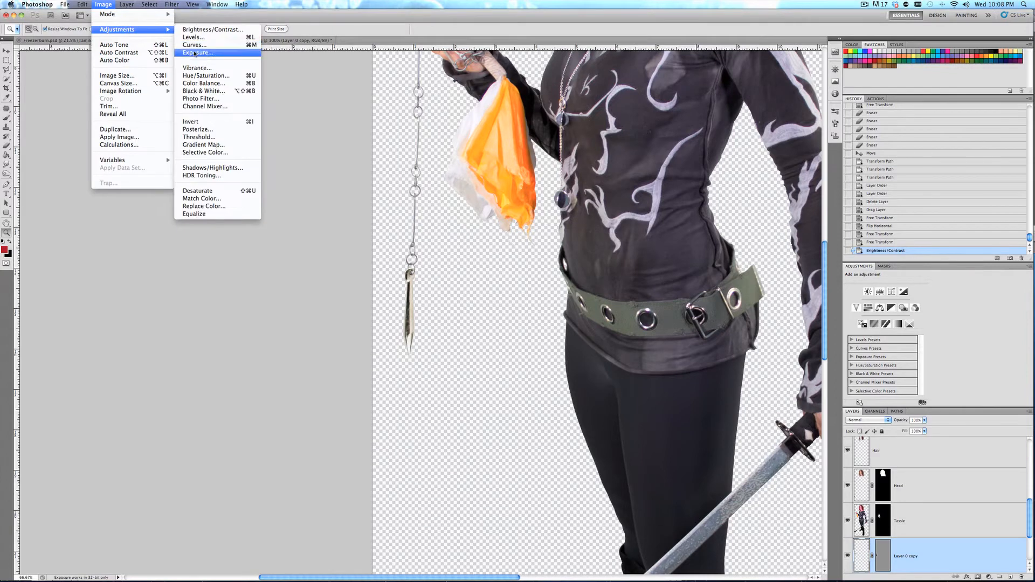
click(206, 75)
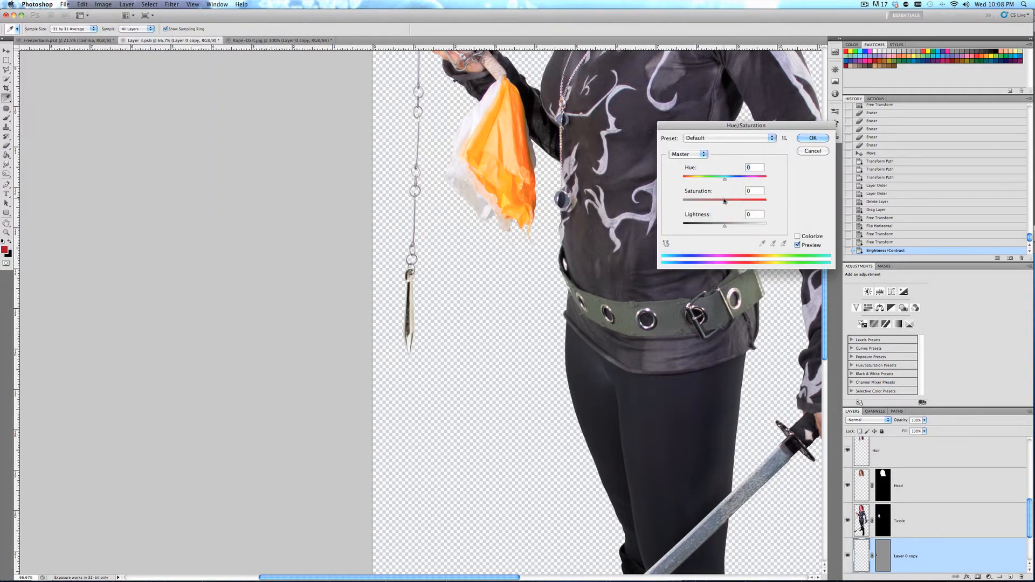
drag(725, 199, 705, 199)
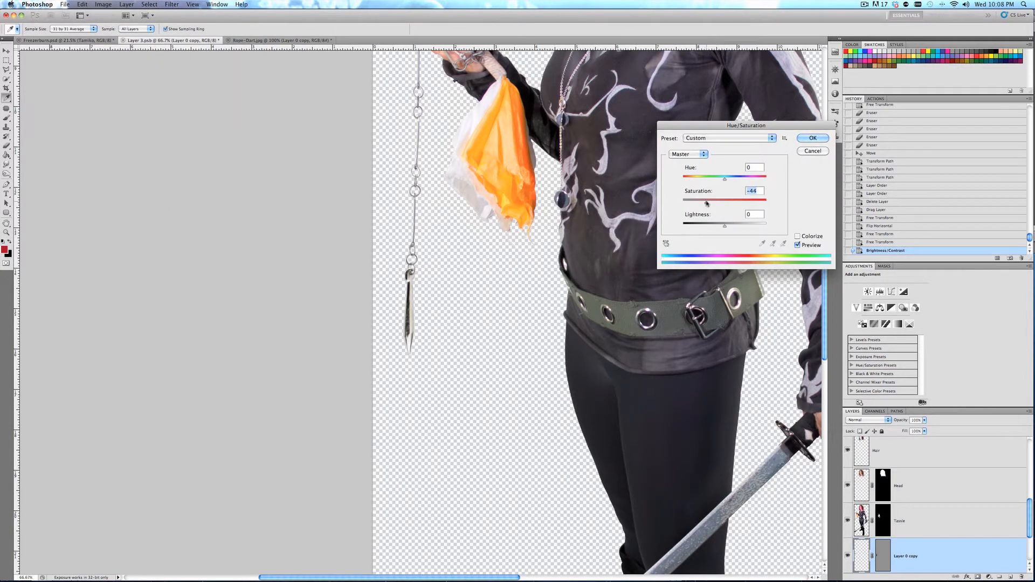
drag(724, 178, 727, 178)
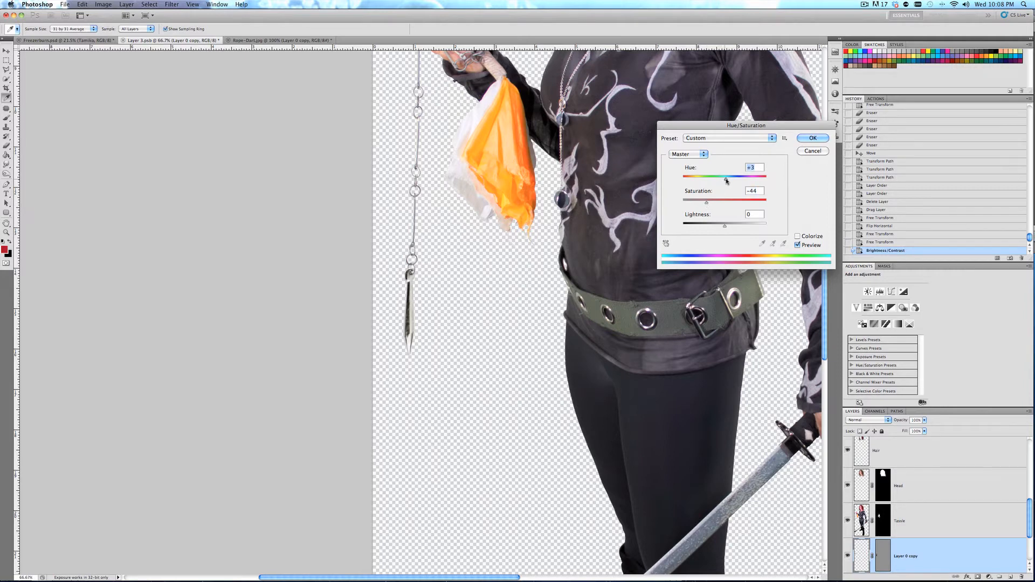
drag(724, 176, 730, 176)
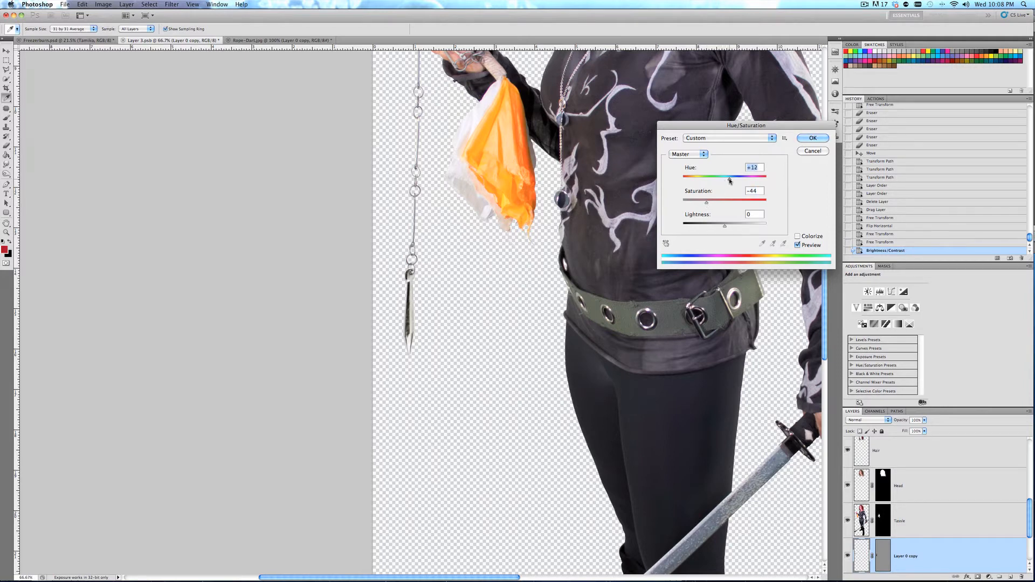
click(813, 138)
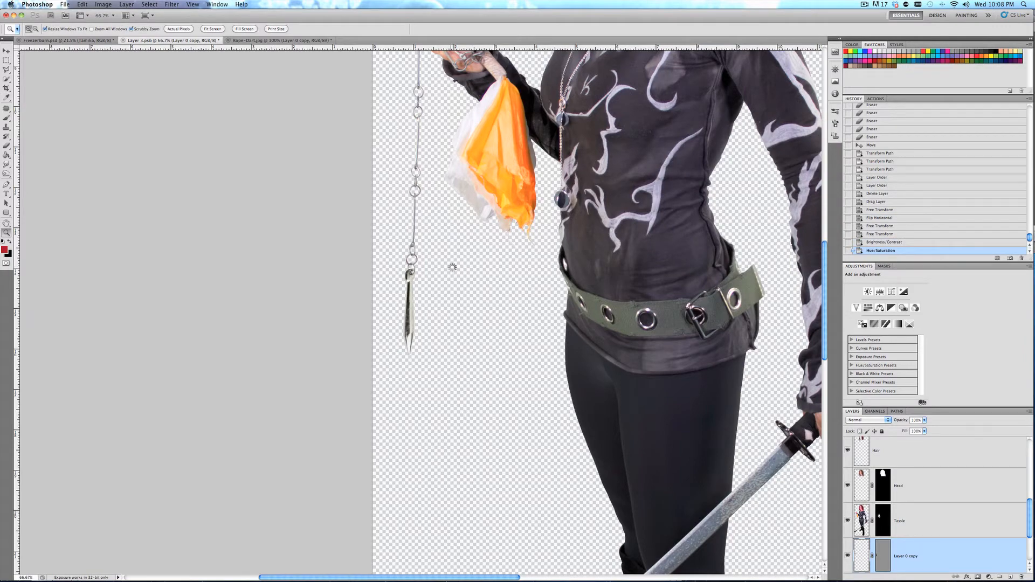
click(54, 41)
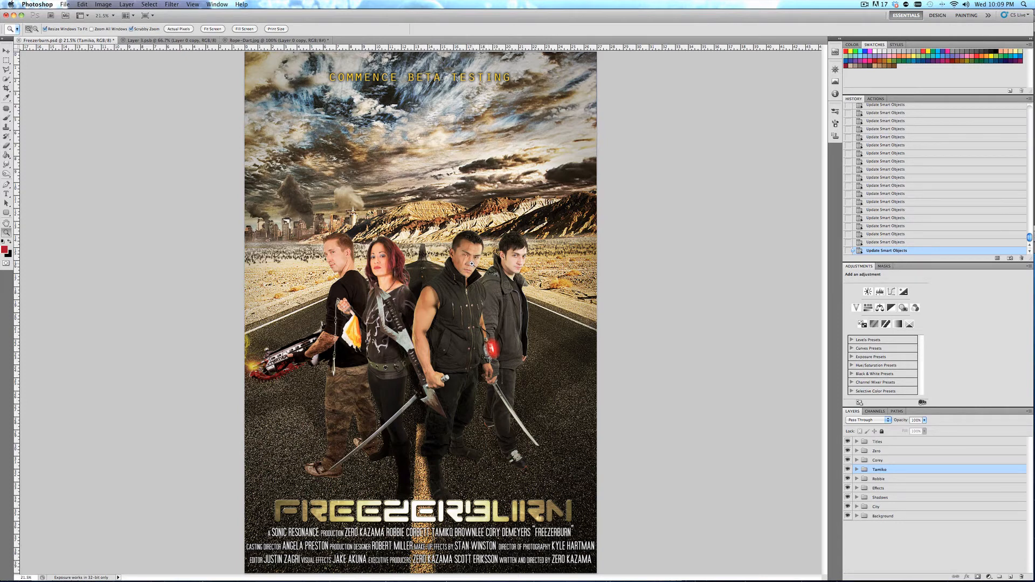
mouse_move(553, 265)
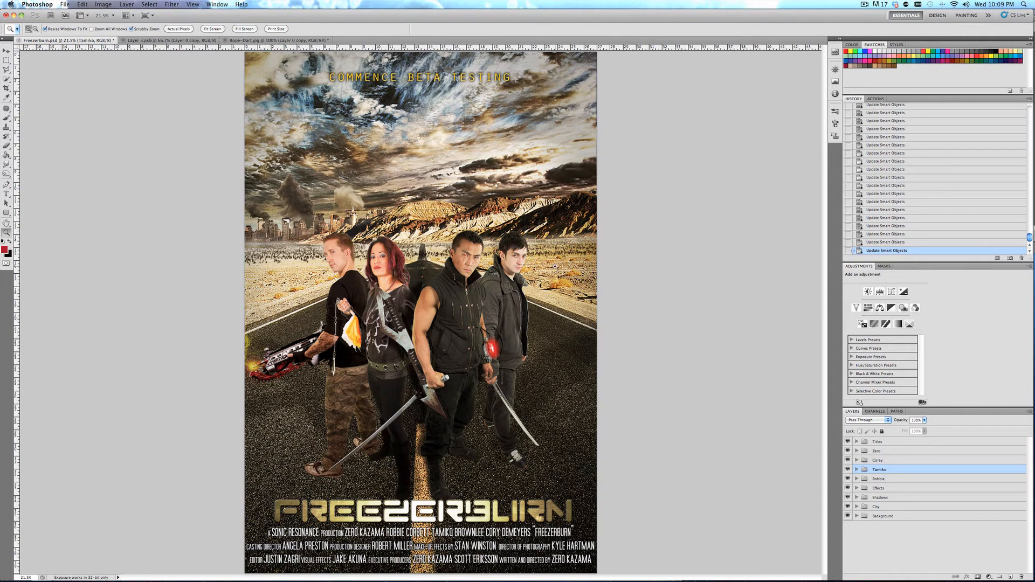
mouse_move(613, 266)
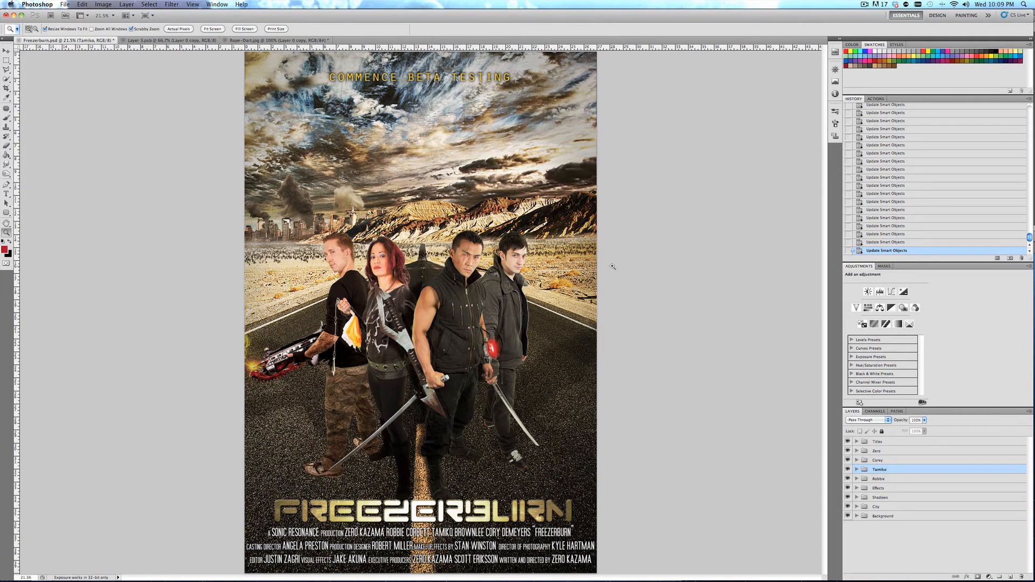